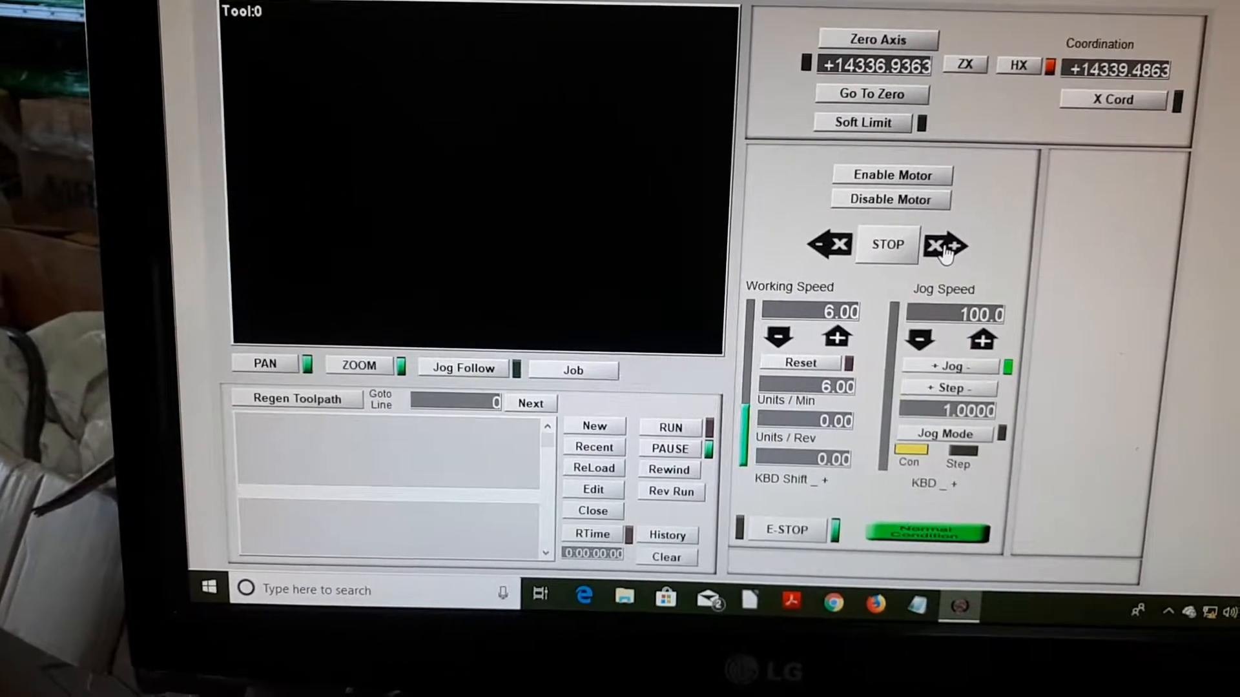
# - Set the working speed to 600.00 units per minute via the Units/Min feed value and Reset
pyautogui.click(829, 244)
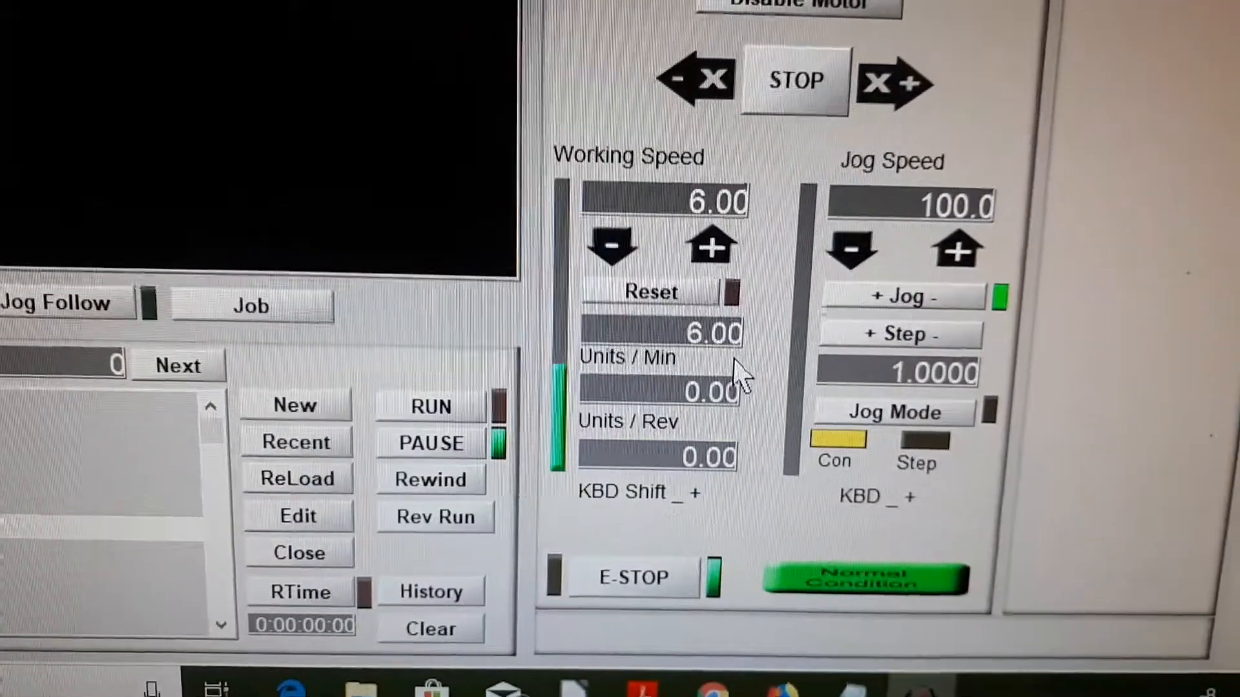
pyautogui.click(610, 245)
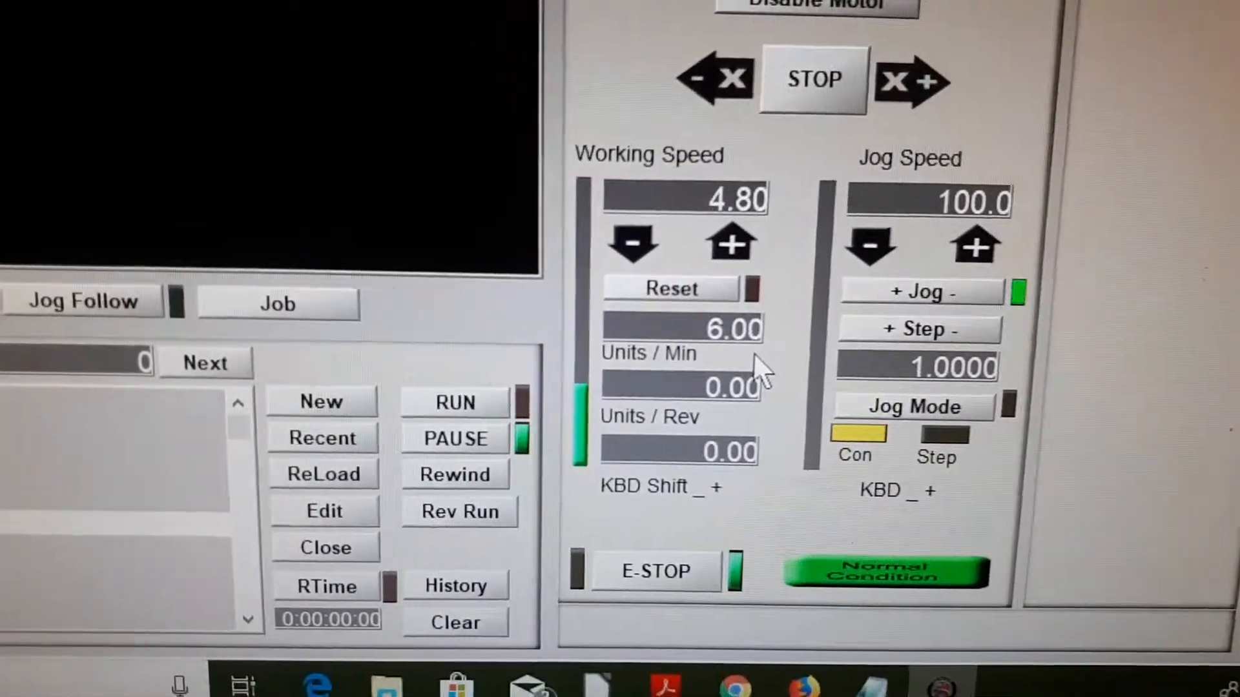
pyautogui.click(632, 244)
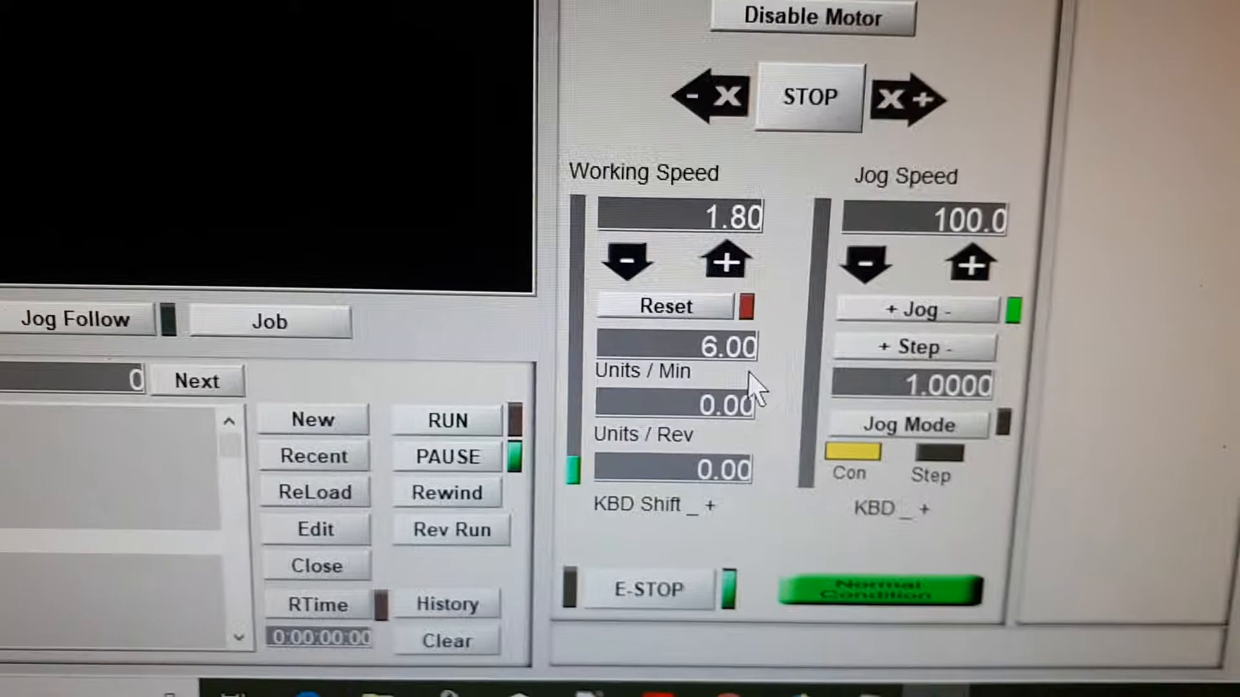
pyautogui.click(724, 261)
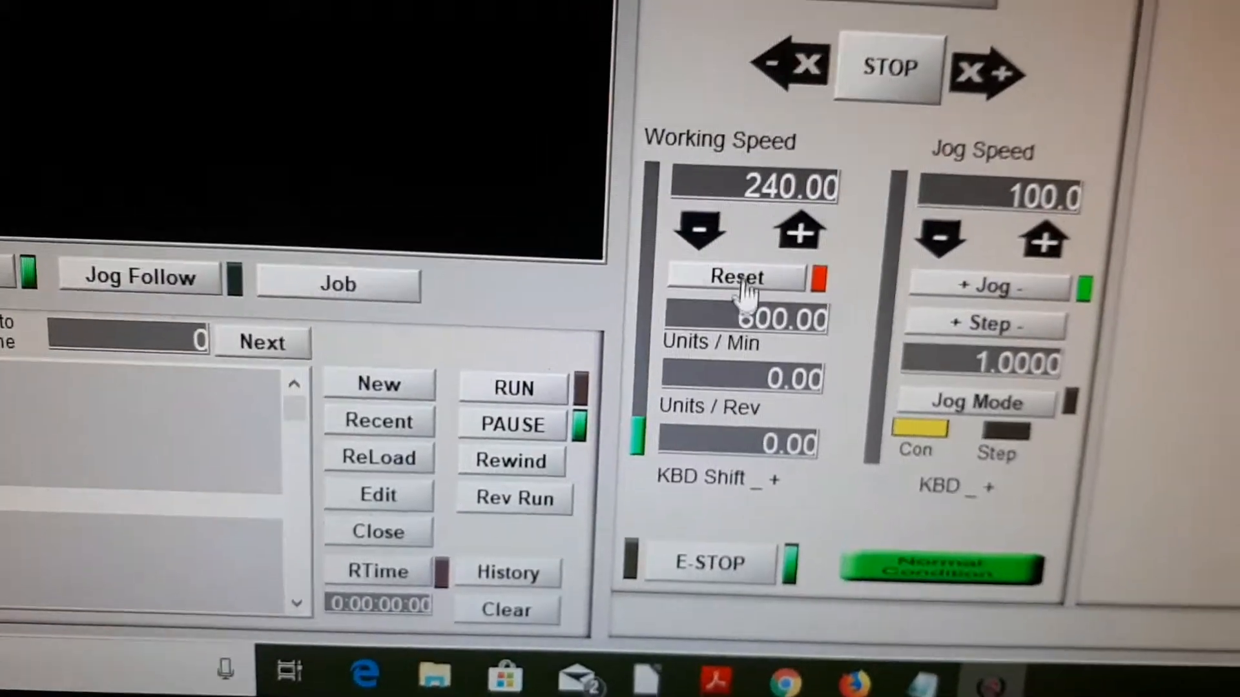
pyautogui.click(735, 278)
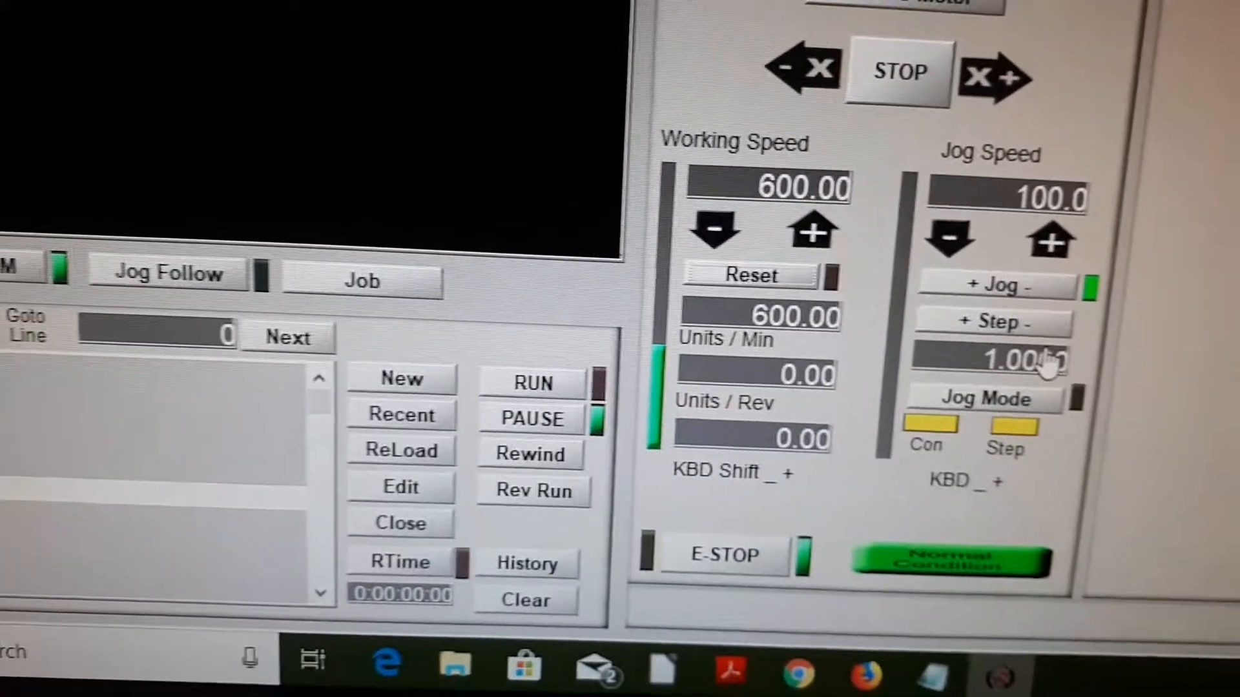
# - Lower the jog speed from 100 to 55 with the Jog Speed down arrow
pyautogui.click(948, 238)
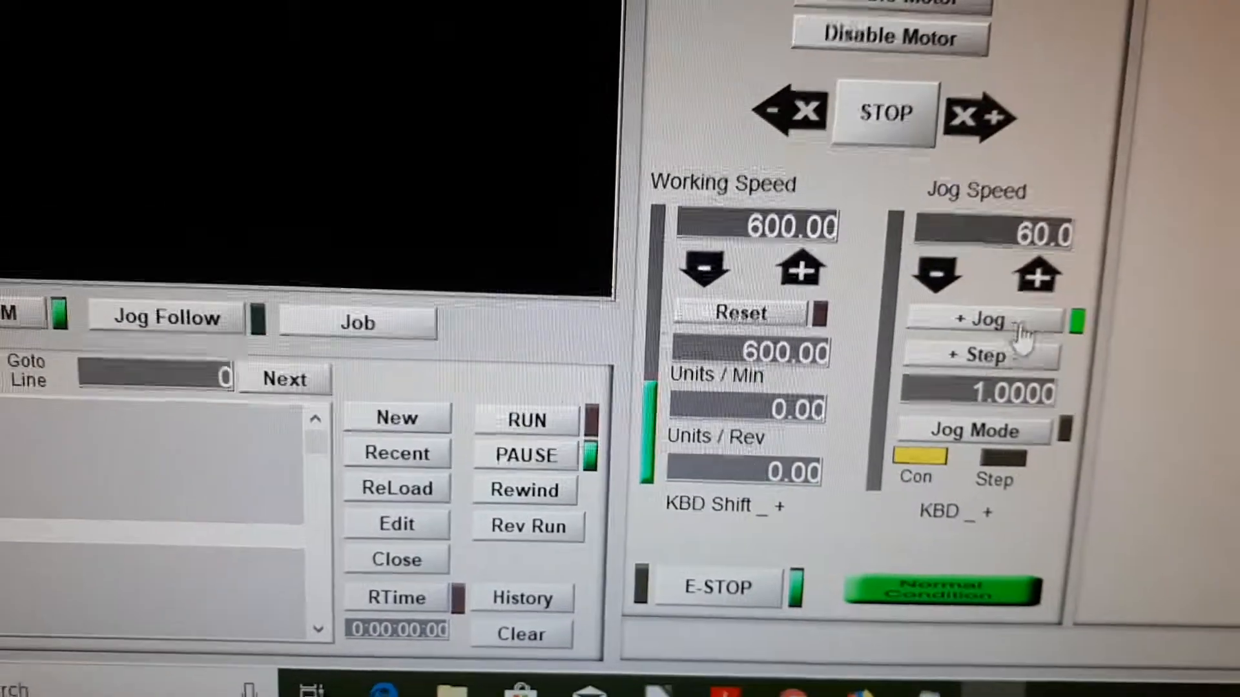
pyautogui.click(937, 272)
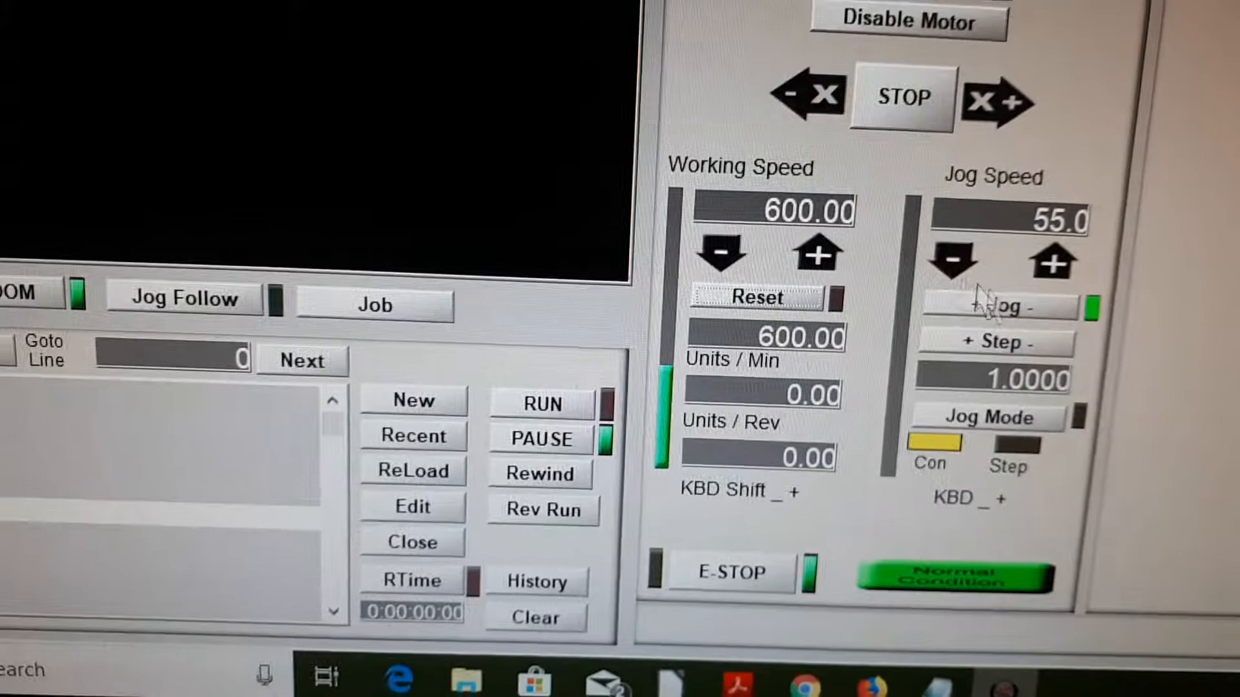